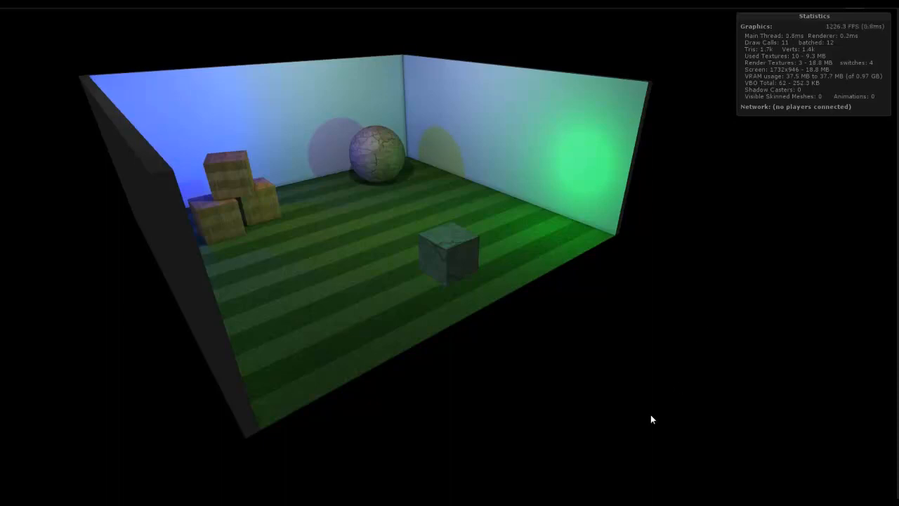
mouse_move(553, 370)
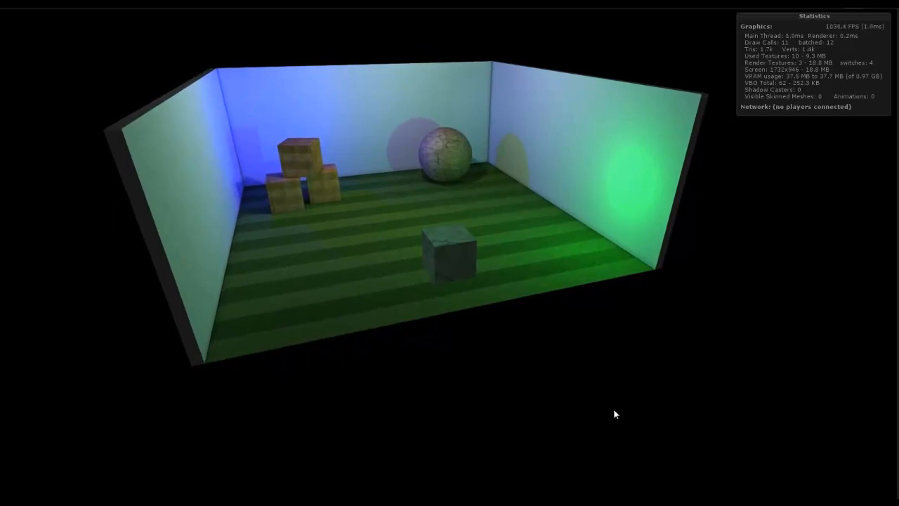
mouse_move(647, 338)
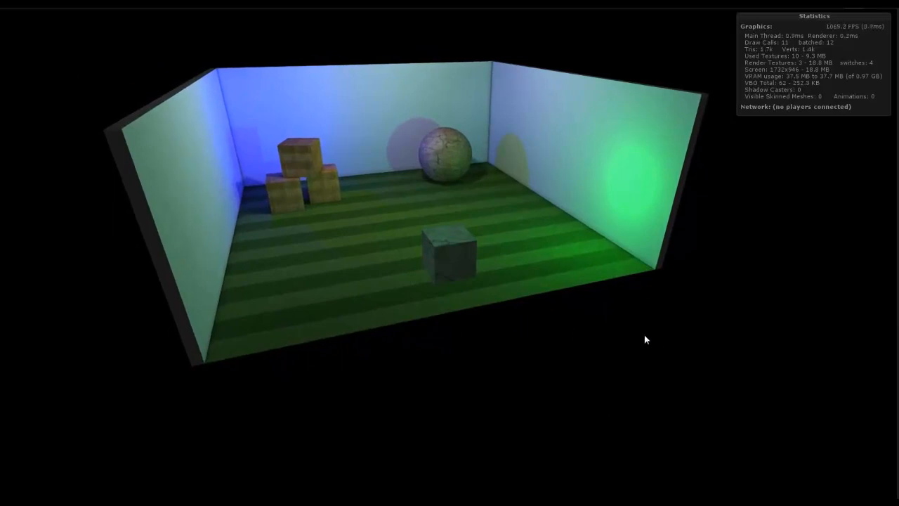
mouse_move(236, 114)
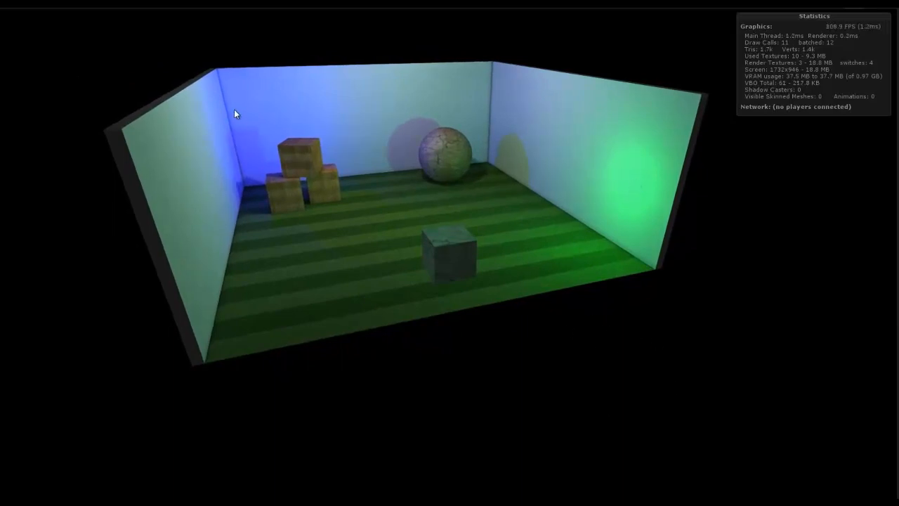
mouse_move(396, 104)
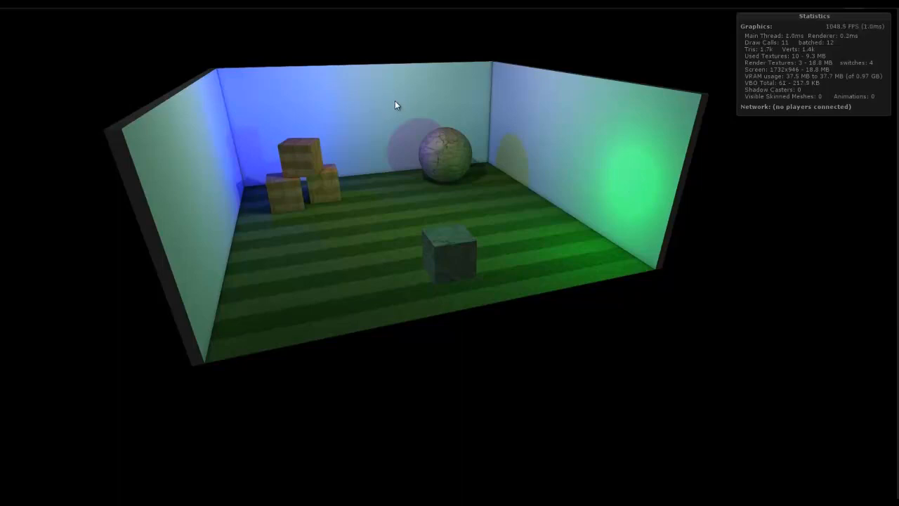
mouse_move(405, 329)
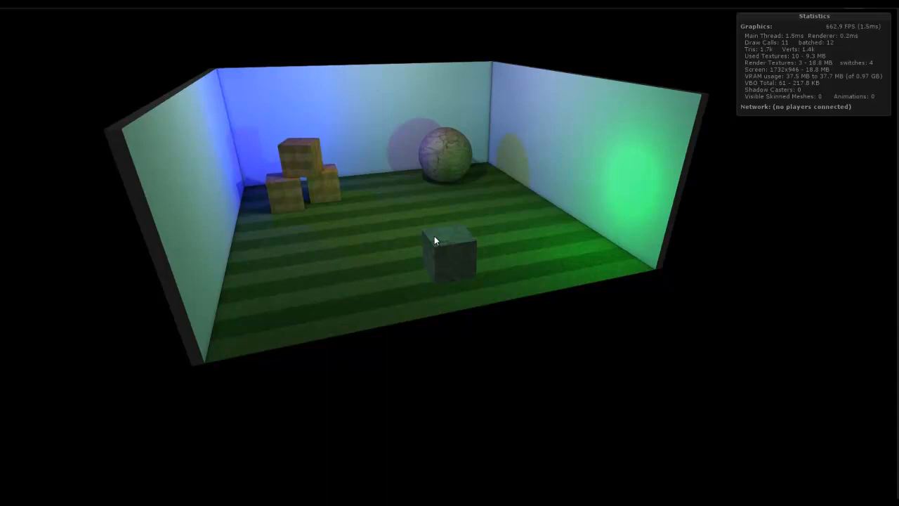
mouse_move(352, 298)
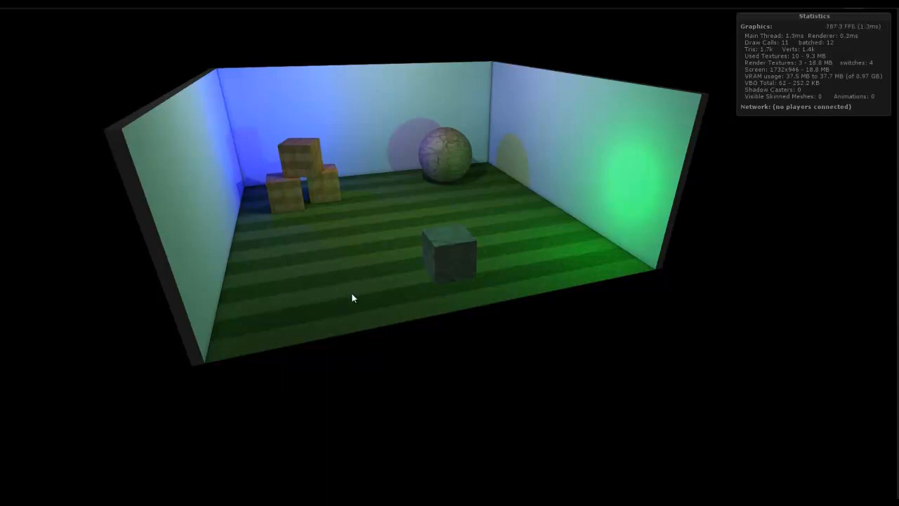
mouse_move(385, 270)
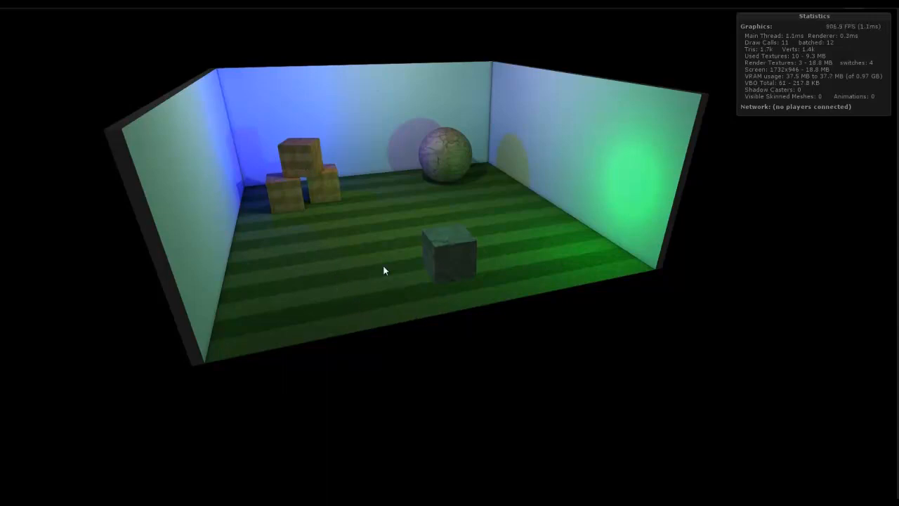
mouse_move(414, 300)
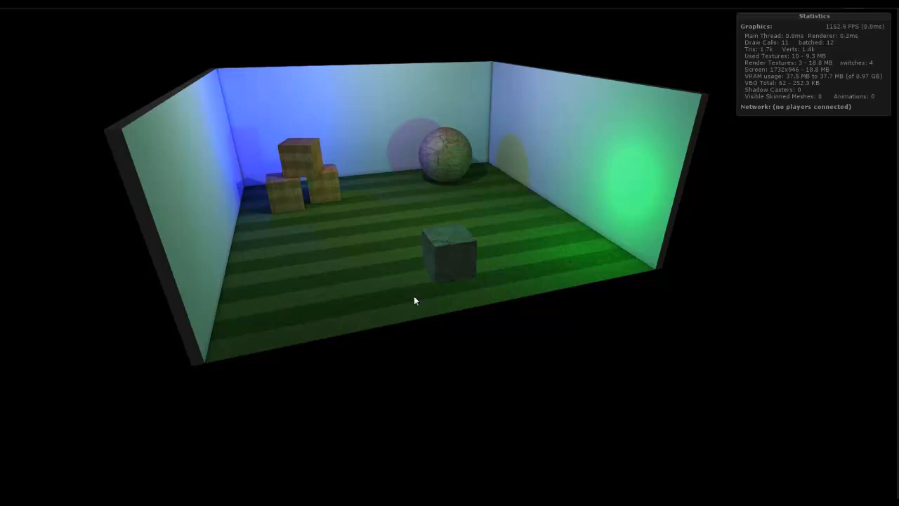
mouse_move(611, 313)
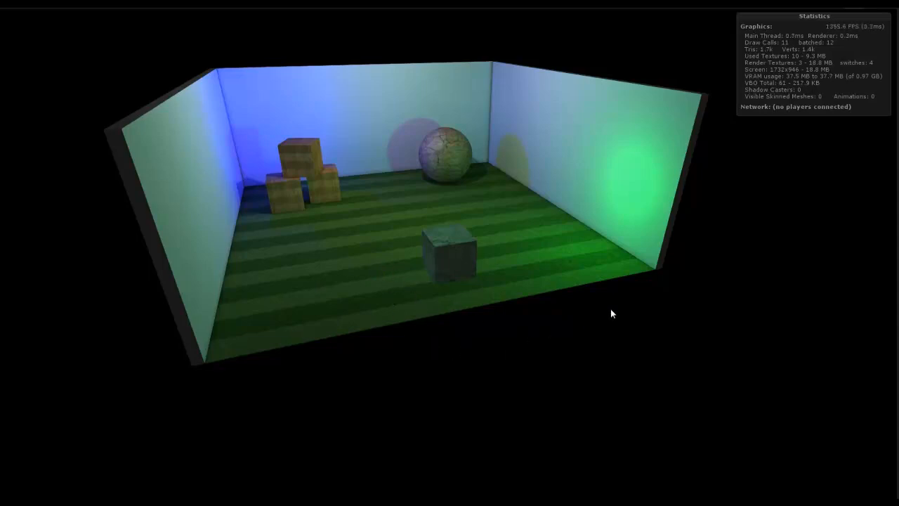
mouse_move(829, 34)
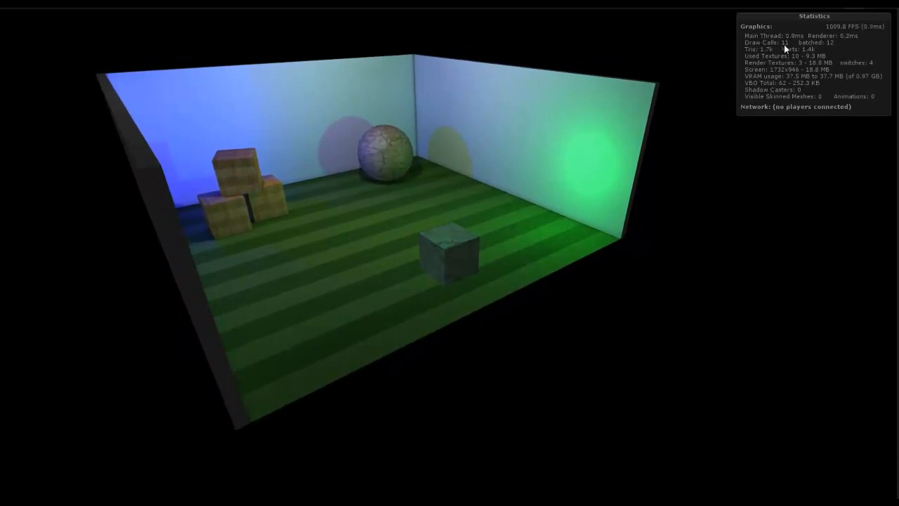
mouse_move(529, 346)
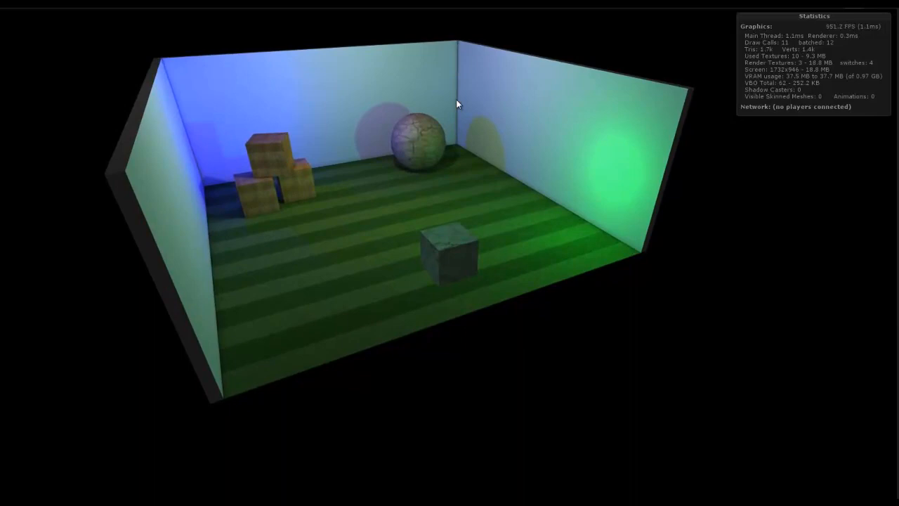
mouse_move(302, 202)
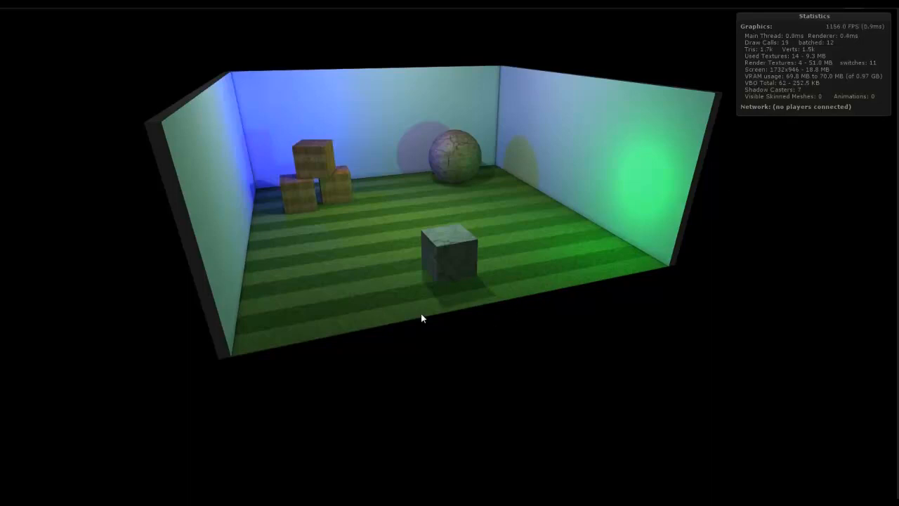
mouse_move(333, 326)
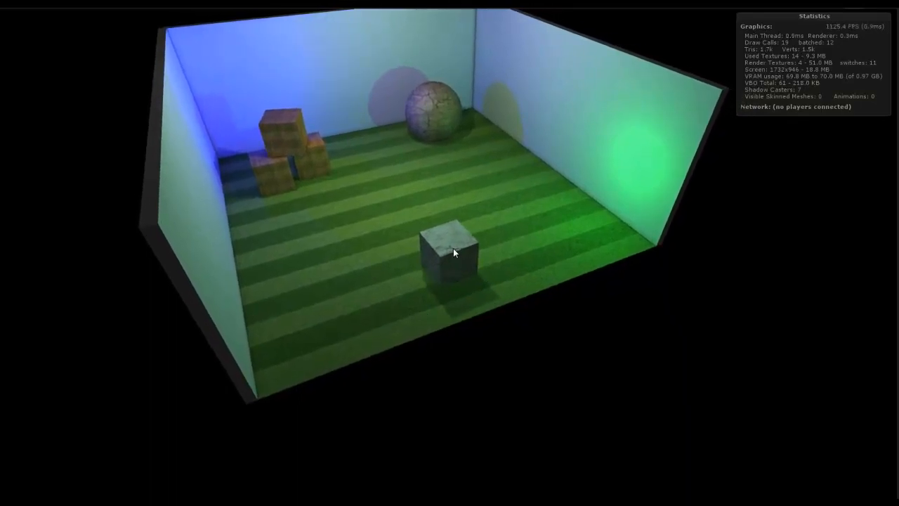
mouse_move(442, 111)
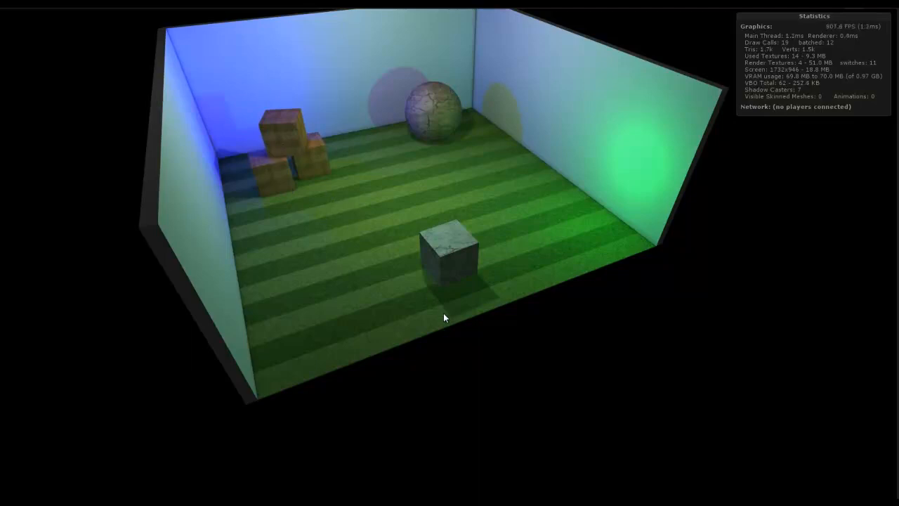
mouse_move(538, 180)
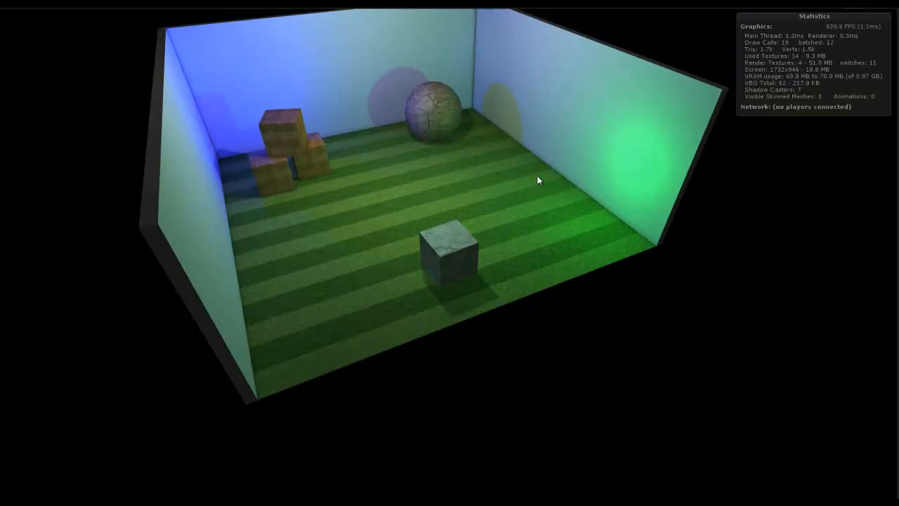
mouse_move(790, 47)
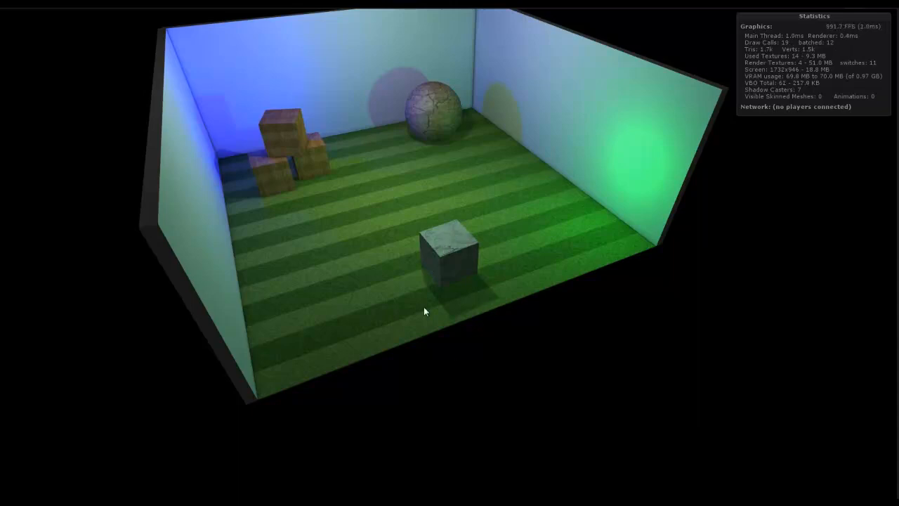
mouse_move(409, 318)
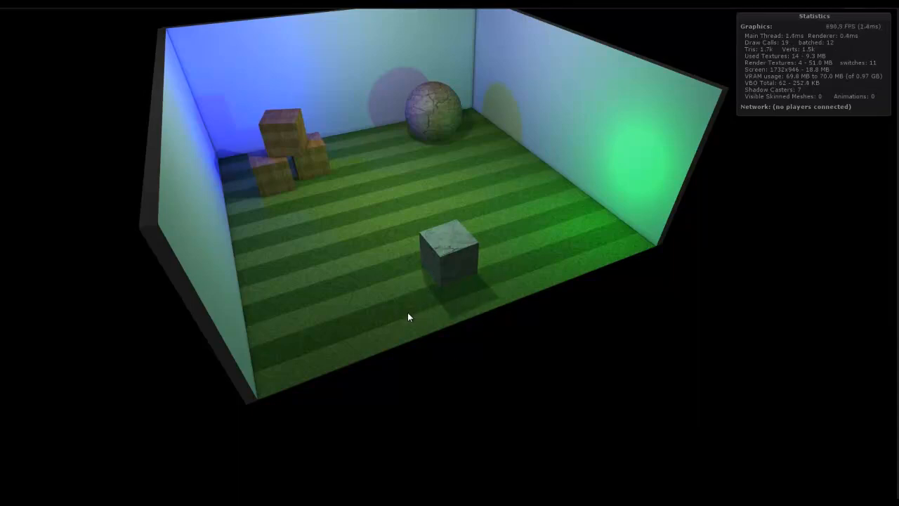
mouse_move(467, 253)
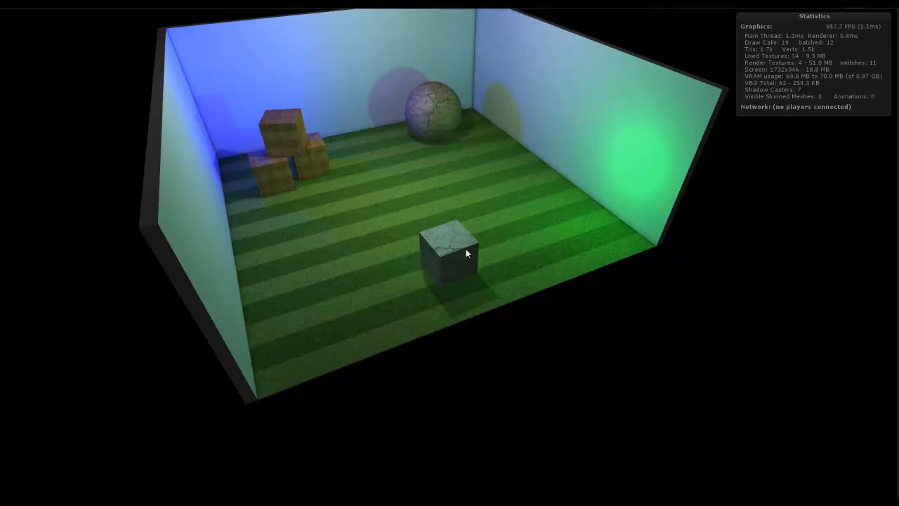
mouse_move(434, 301)
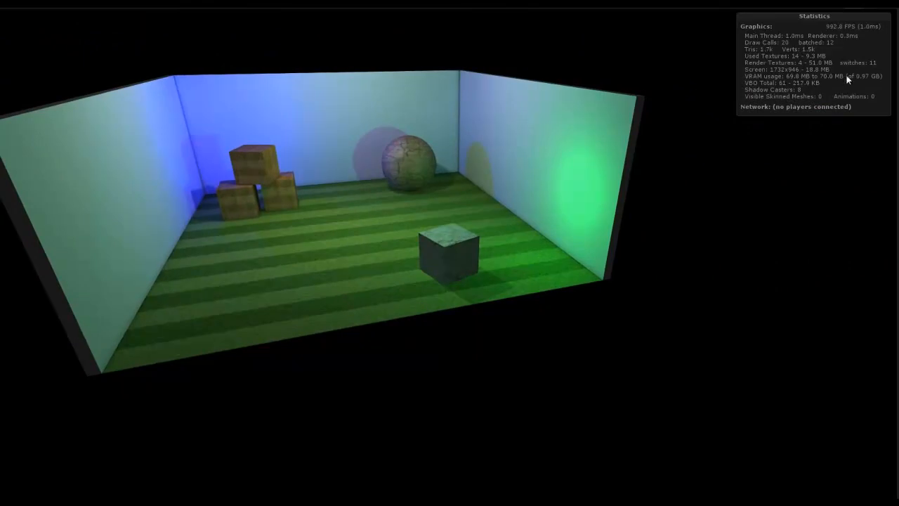
mouse_move(871, 34)
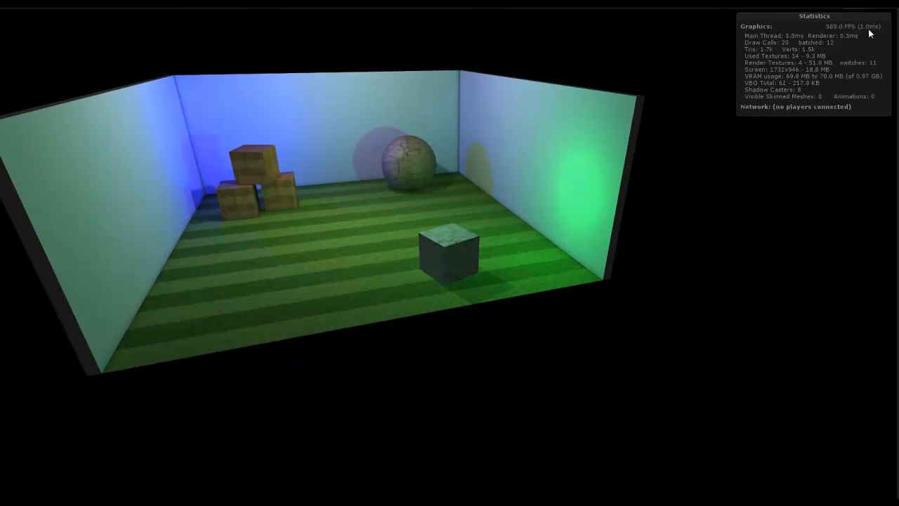
mouse_move(354, 174)
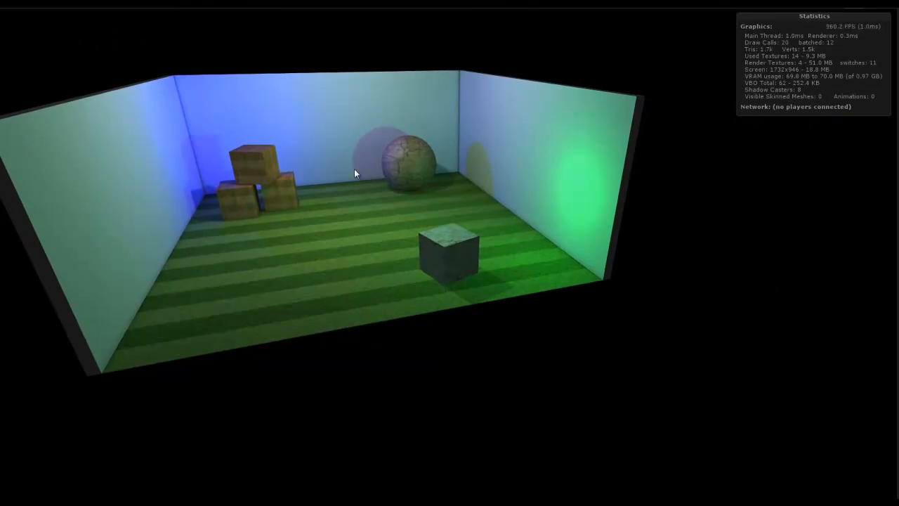
mouse_move(402, 348)
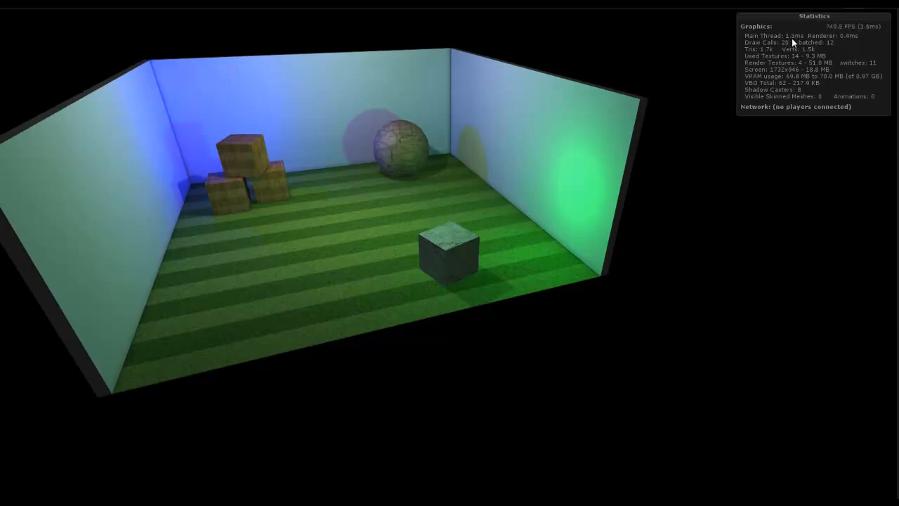
mouse_move(632, 305)
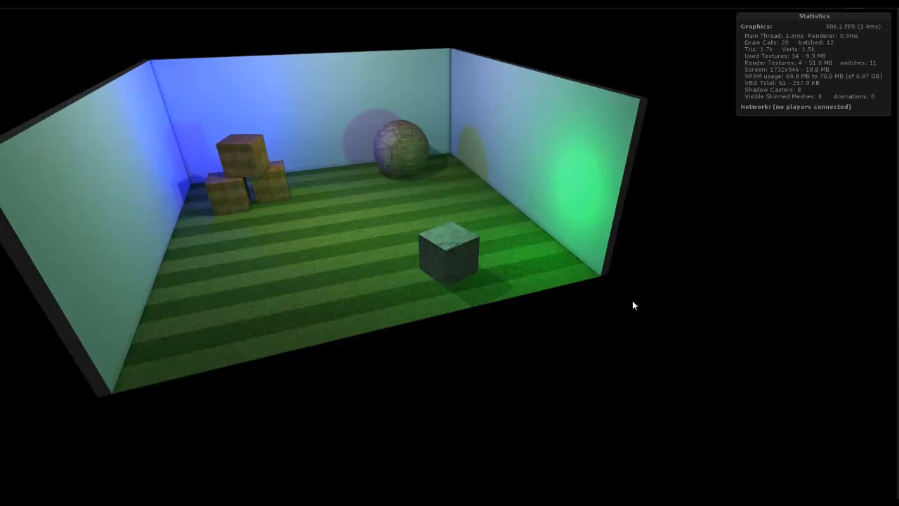
mouse_move(115, 182)
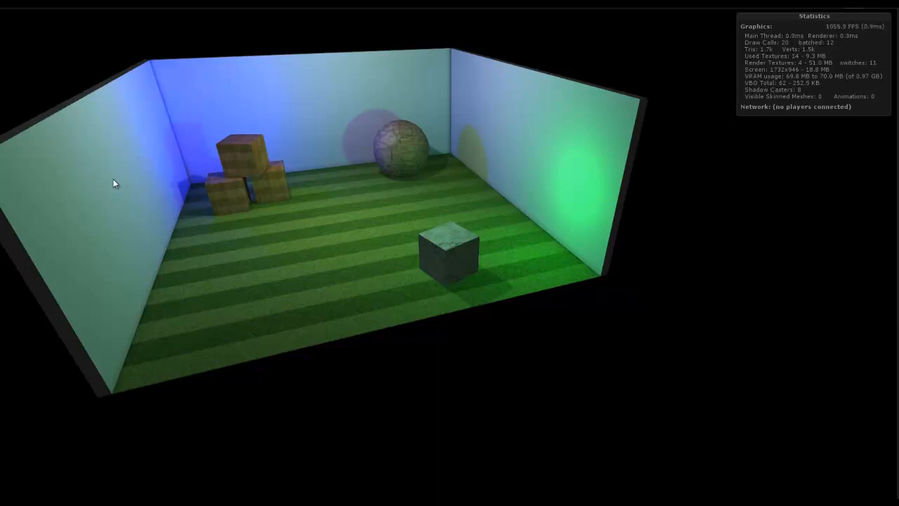
mouse_move(836, 241)
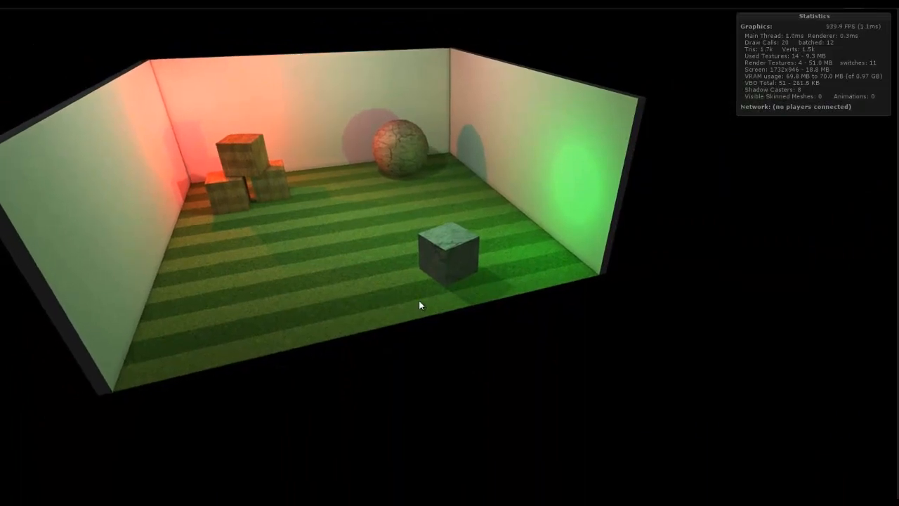
mouse_move(714, 247)
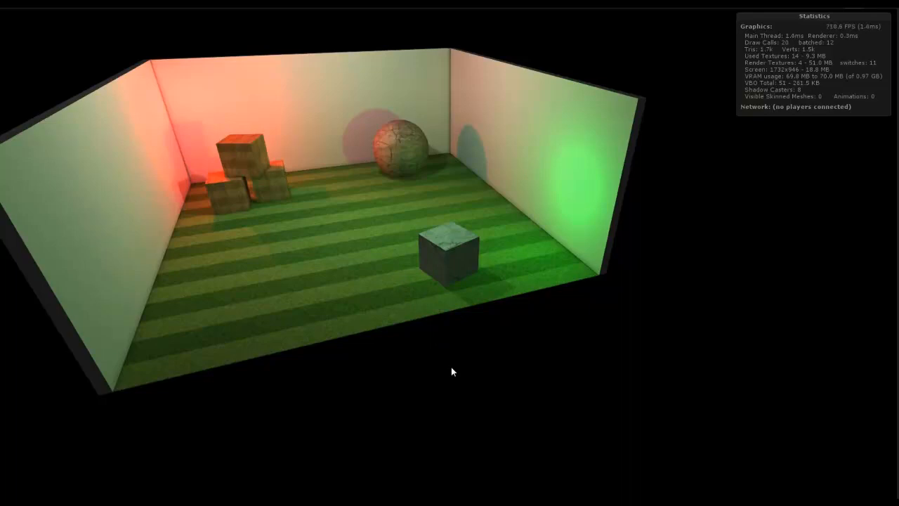
mouse_move(682, 153)
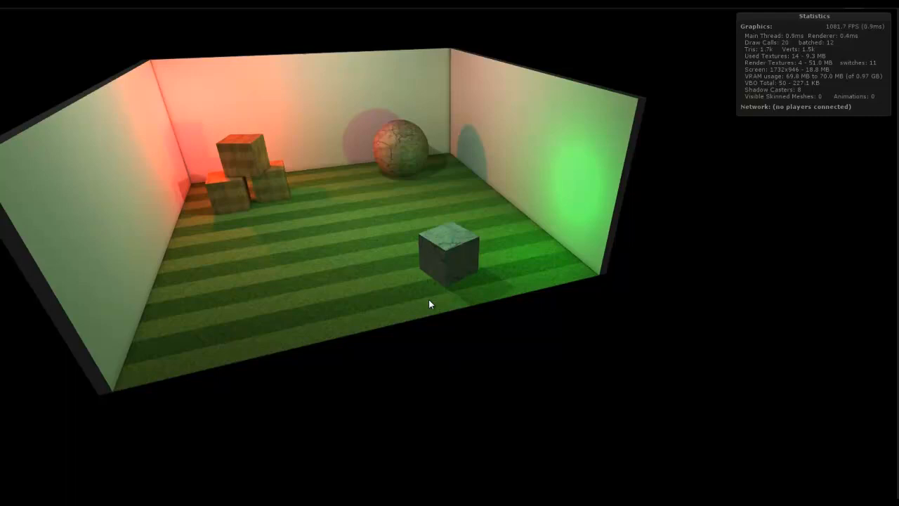
mouse_move(434, 334)
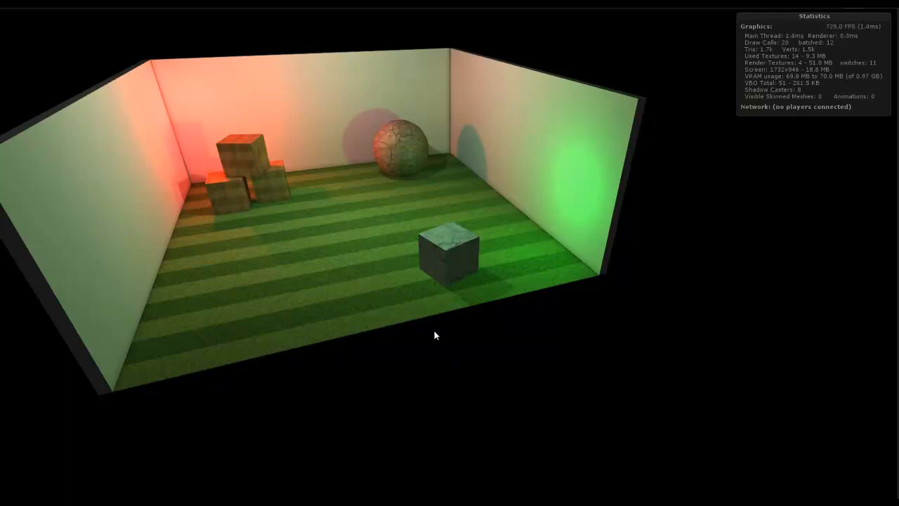
mouse_move(503, 350)
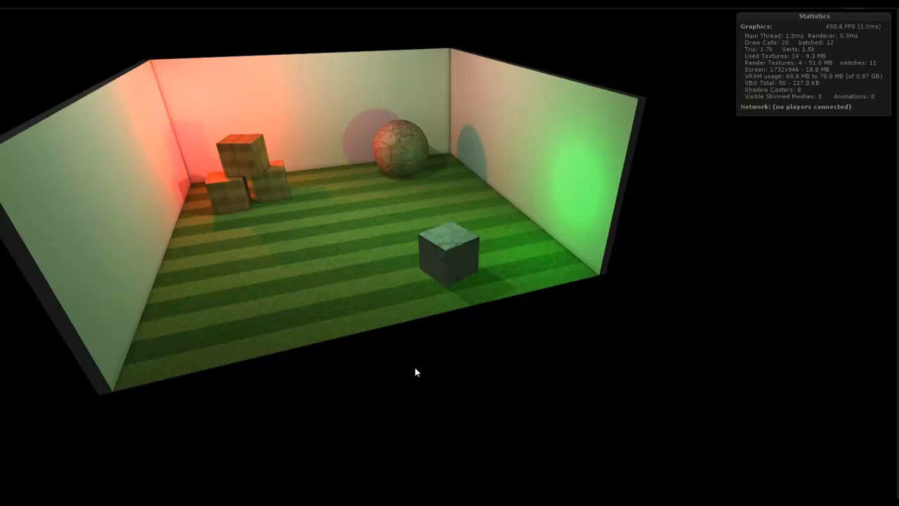
mouse_move(430, 314)
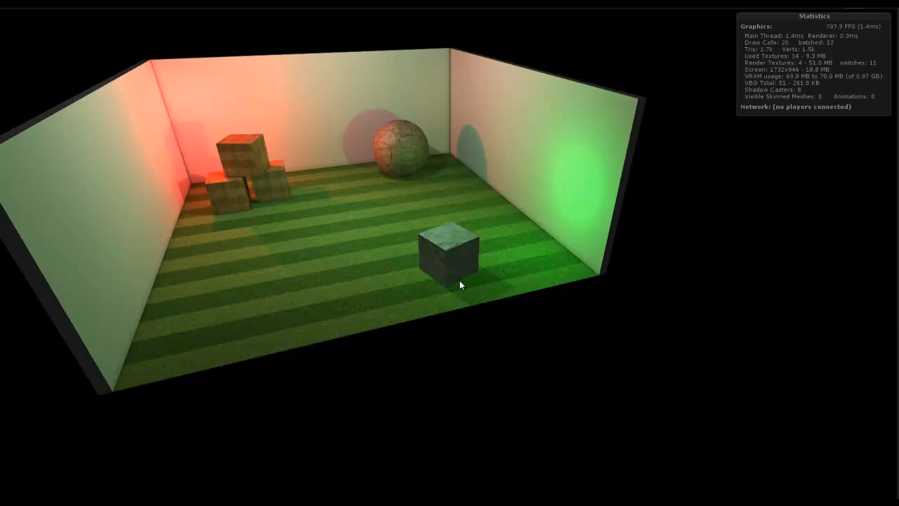
mouse_move(337, 267)
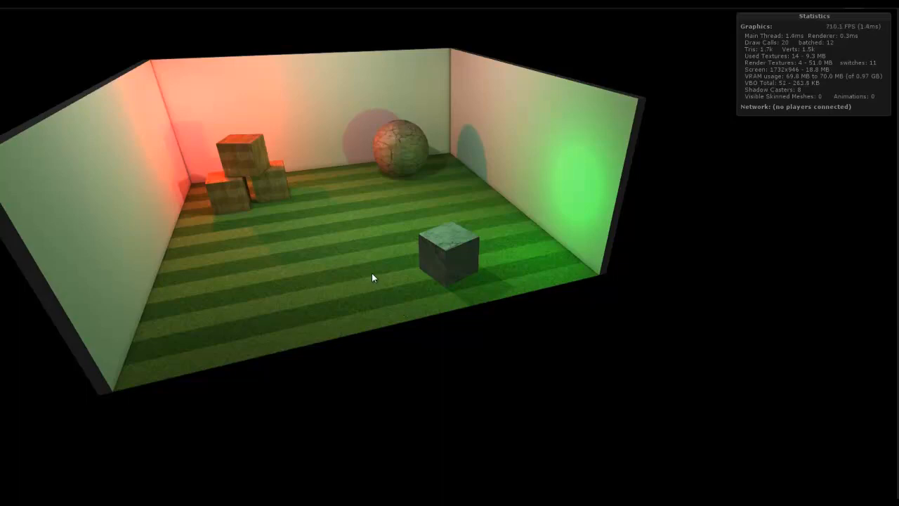
mouse_move(377, 280)
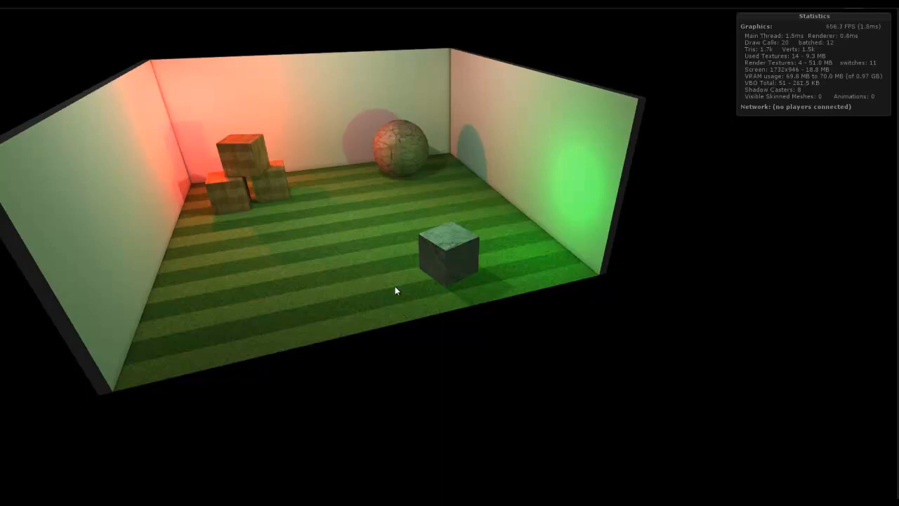
mouse_move(481, 320)
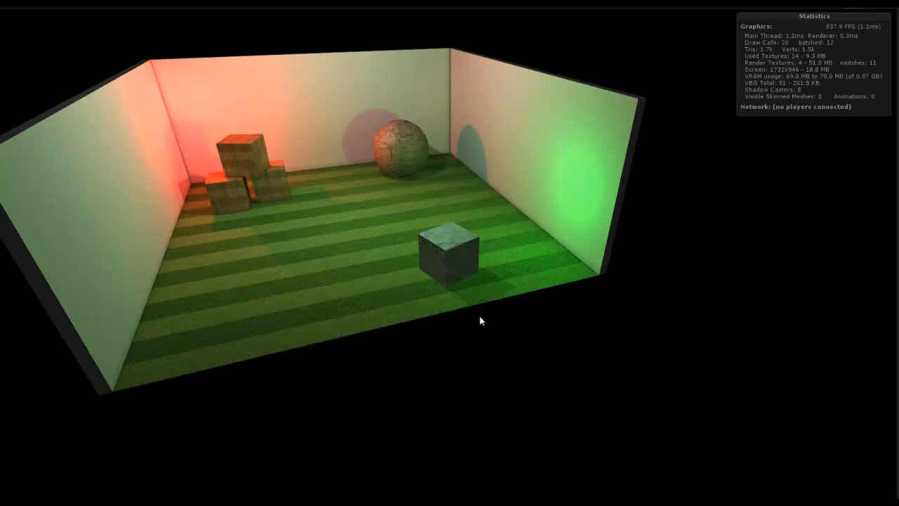
mouse_move(424, 267)
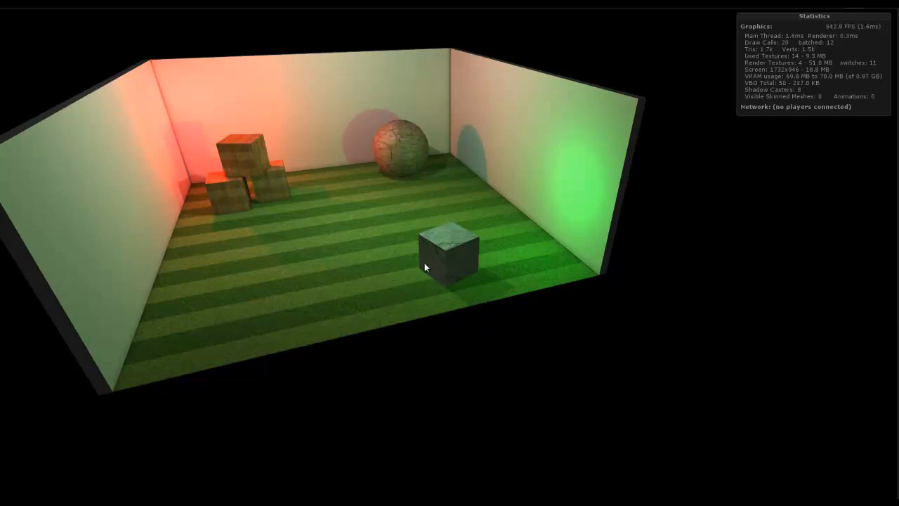
mouse_move(336, 250)
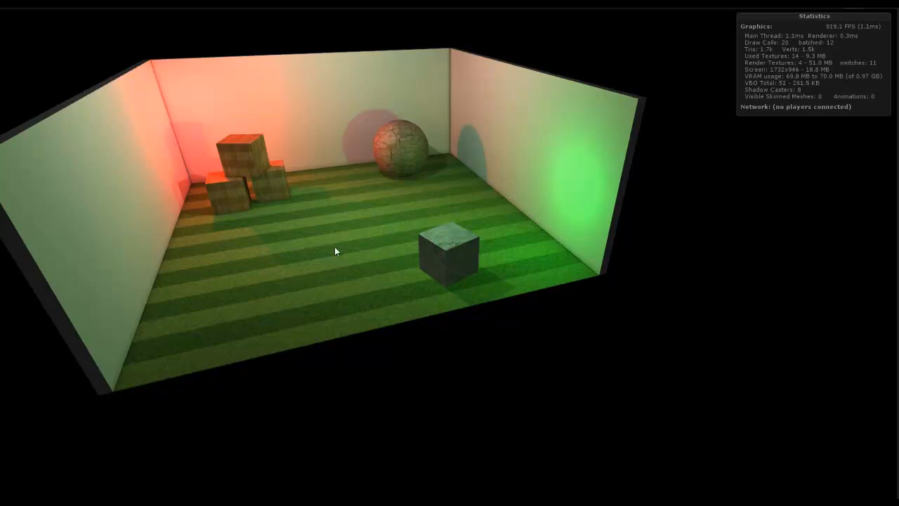
mouse_move(410, 309)
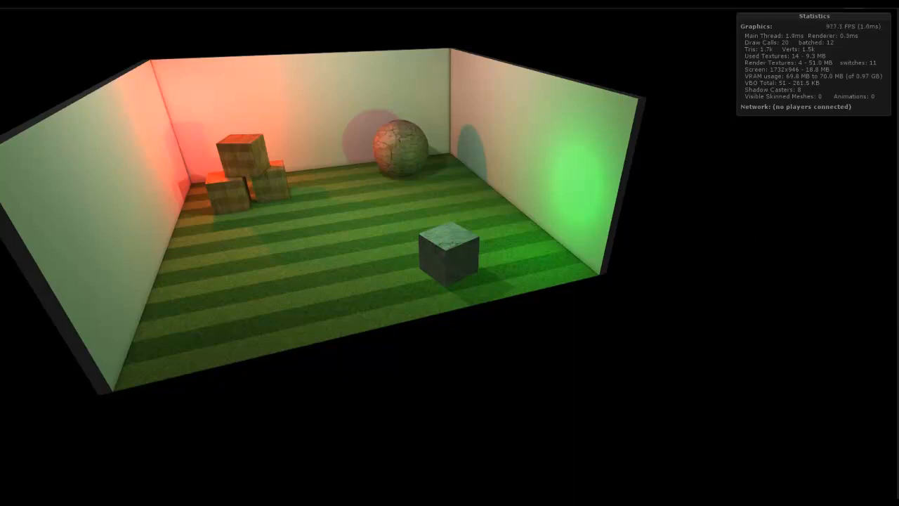
mouse_move(569, 312)
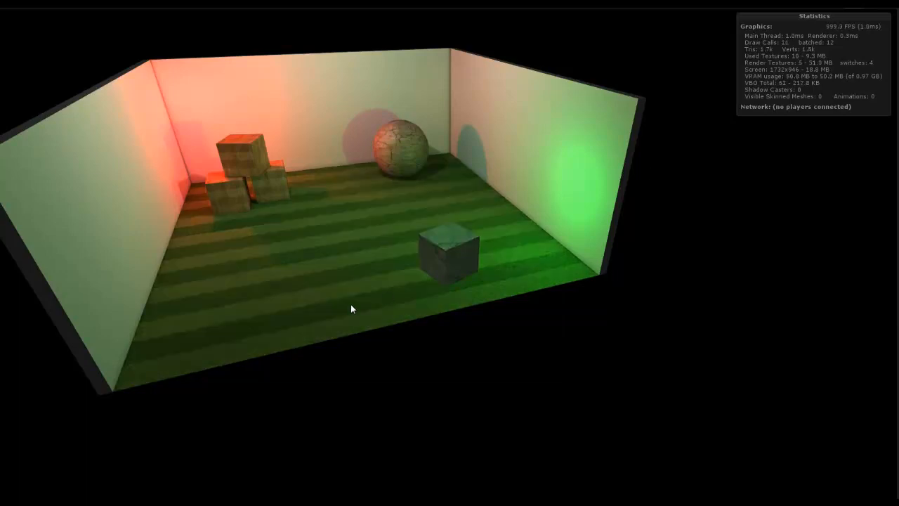
mouse_move(562, 149)
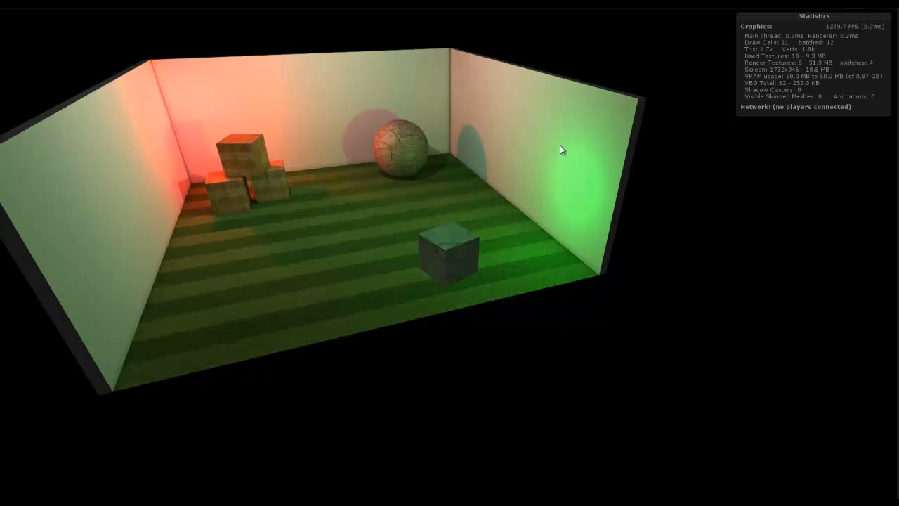
mouse_move(266, 265)
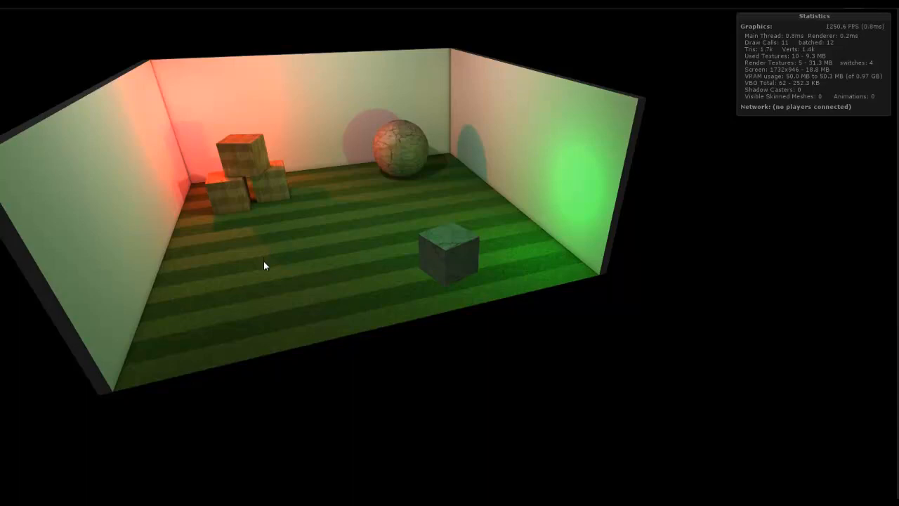
mouse_move(262, 279)
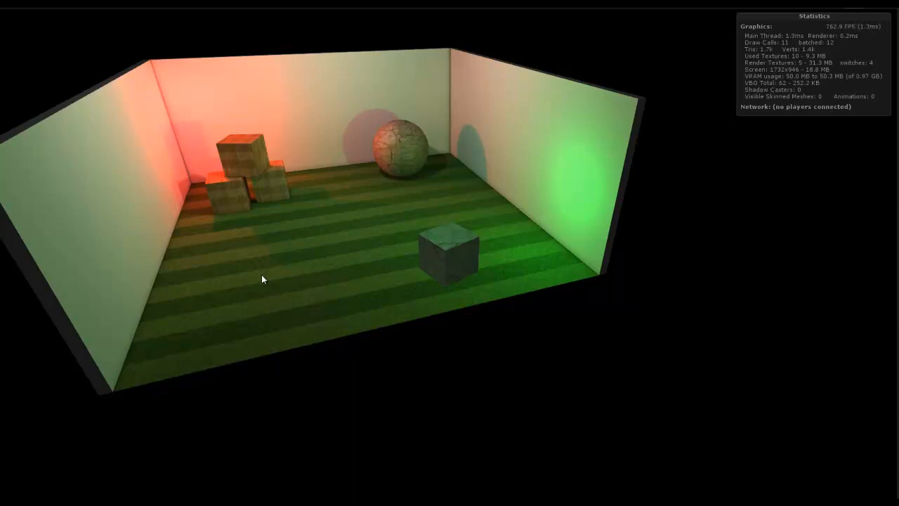
mouse_move(396, 306)
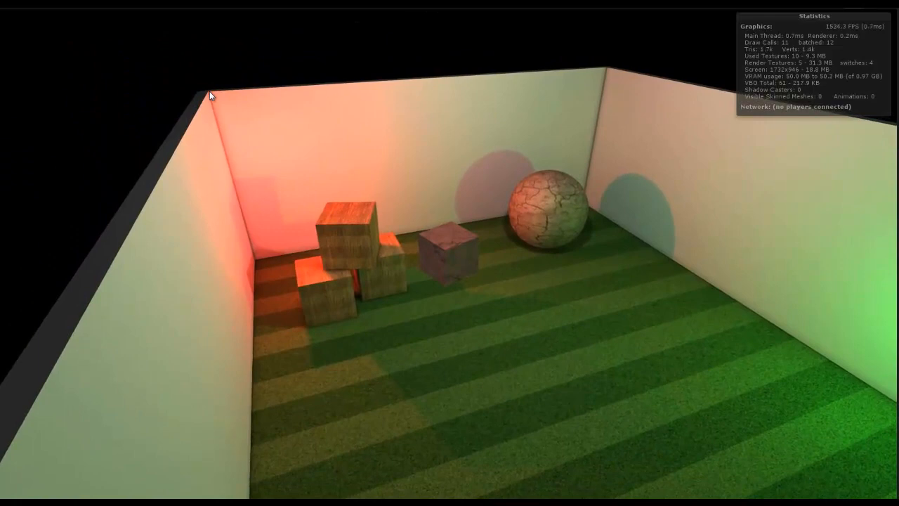
mouse_move(607, 70)
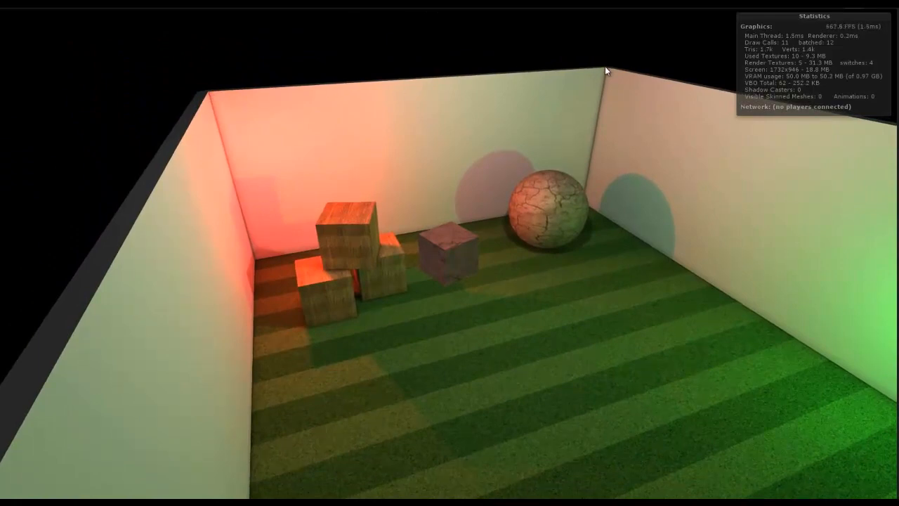
mouse_move(225, 100)
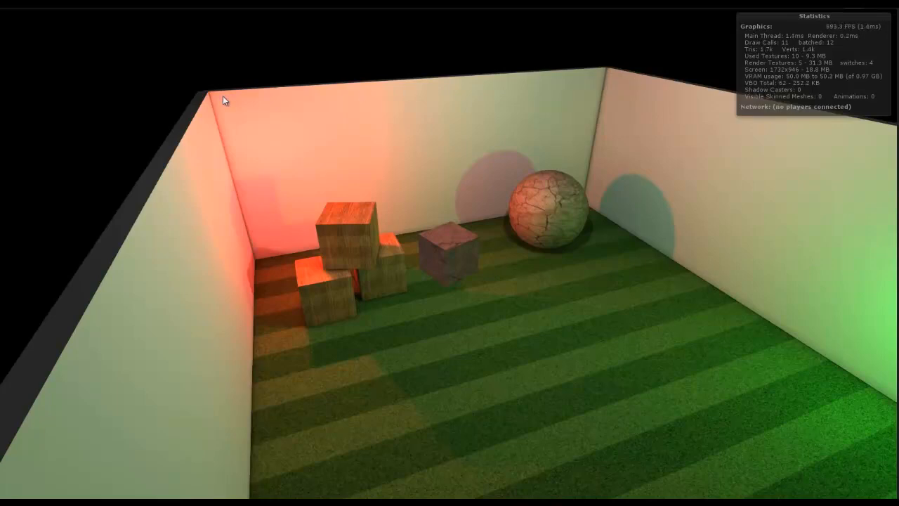
mouse_move(405, 368)
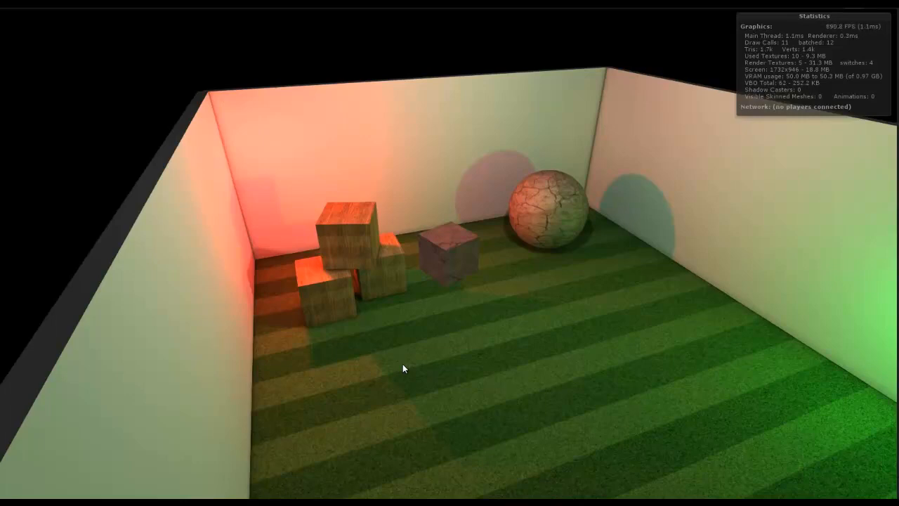
mouse_move(511, 388)
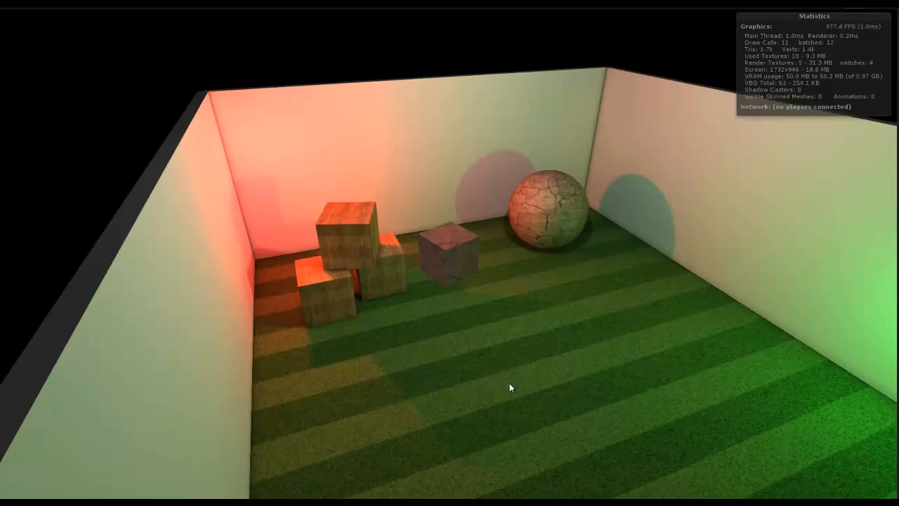
mouse_move(218, 99)
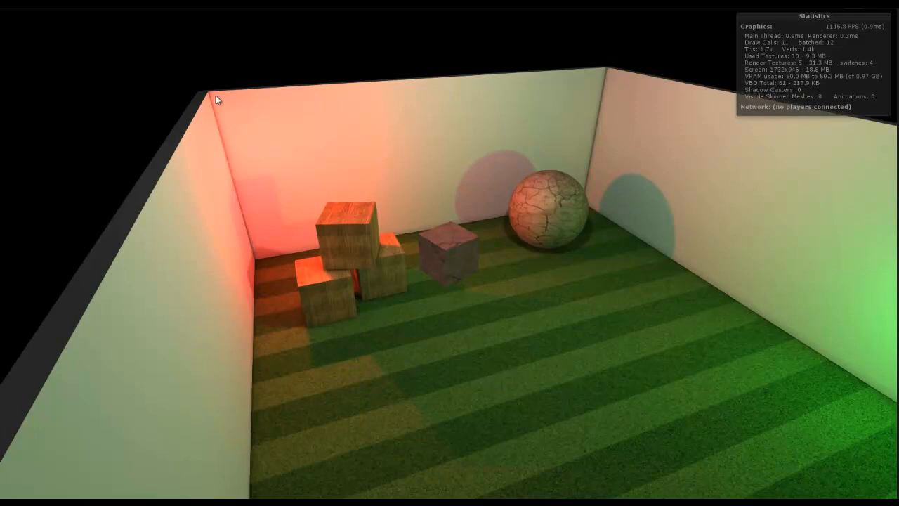